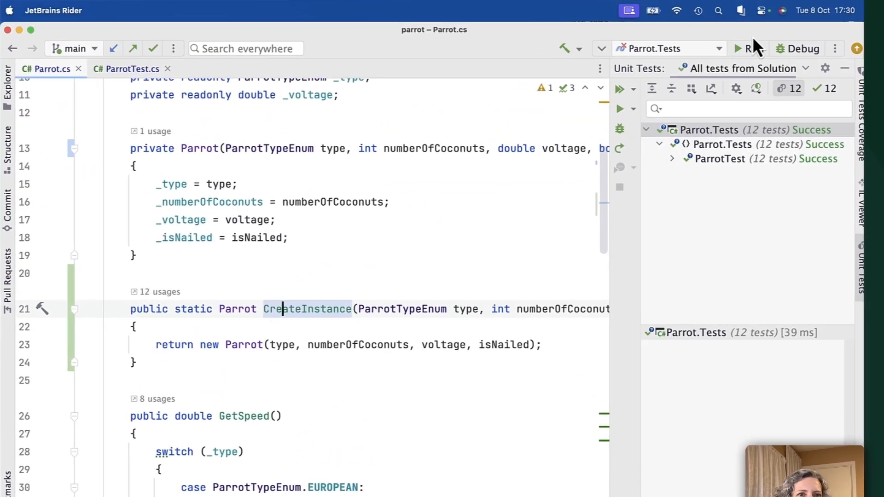
Open the online contacts list and type 'prot' into it.
left_click(752, 10)
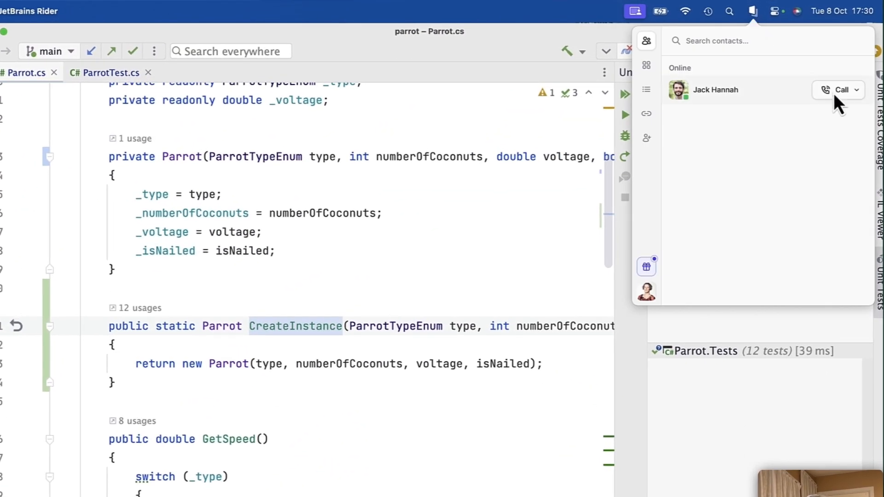
left_click(840, 90)
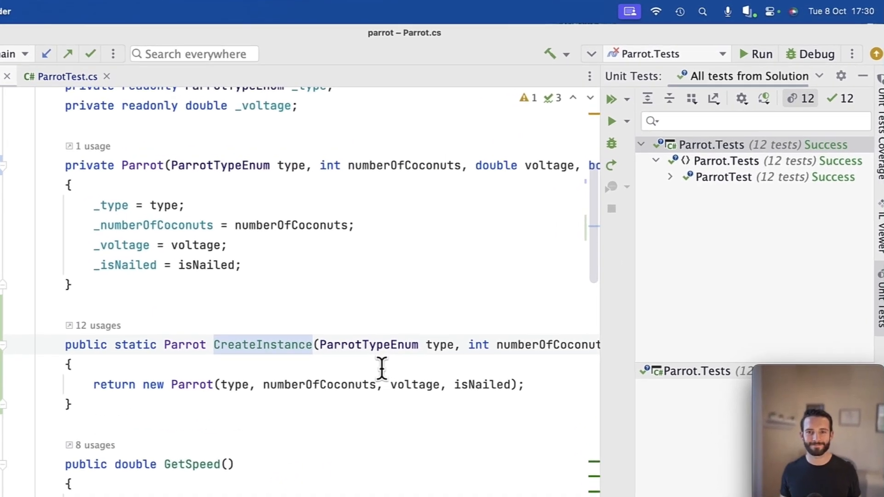
left_click(748, 11)
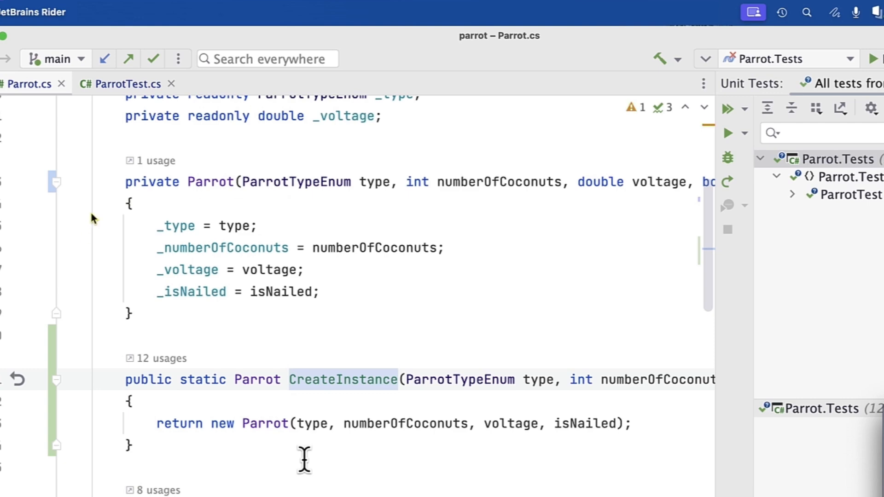
type("prot")
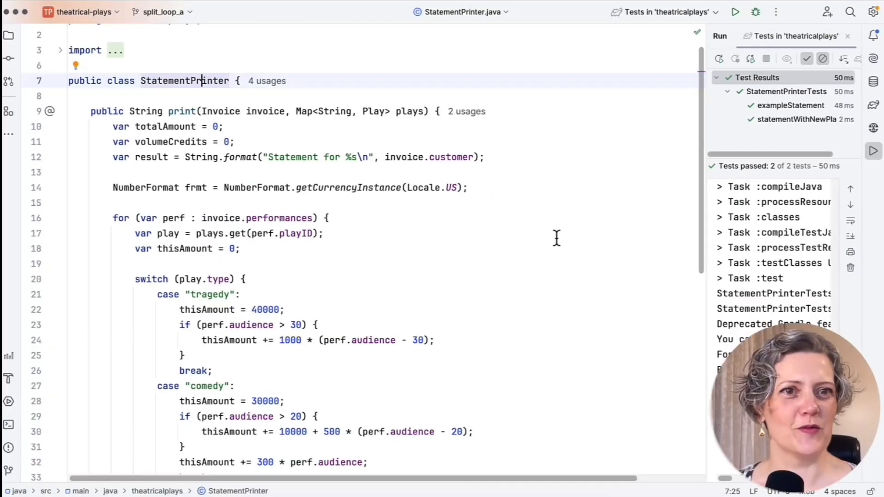
Rerun 'Tests in theatricalplays' and confirm 2 of 2 tests pass.
left_click(736, 11)
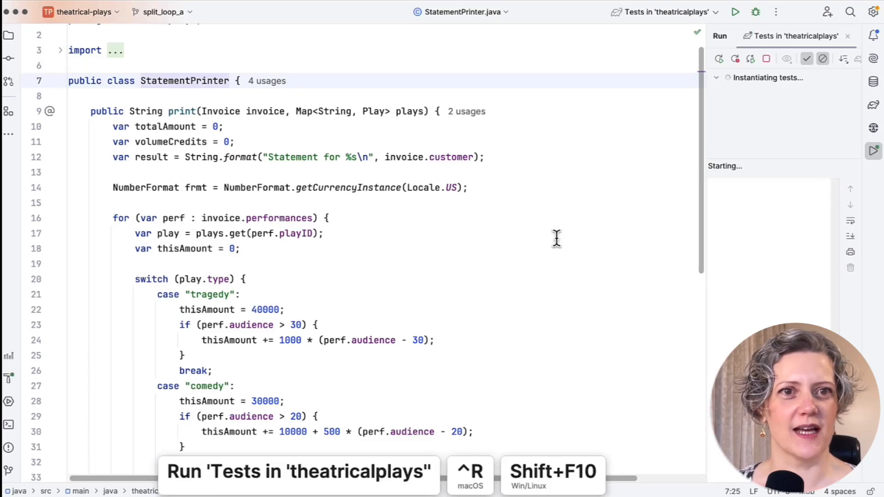
left_click(736, 11)
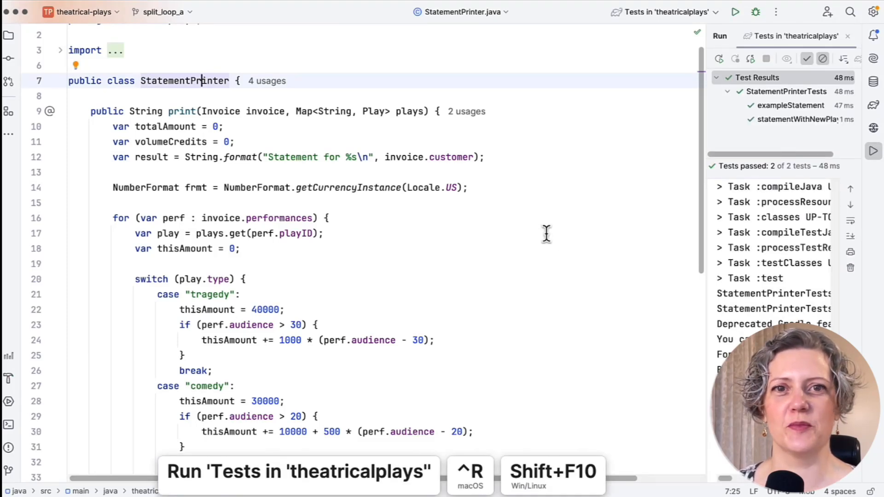
left_click(181, 111)
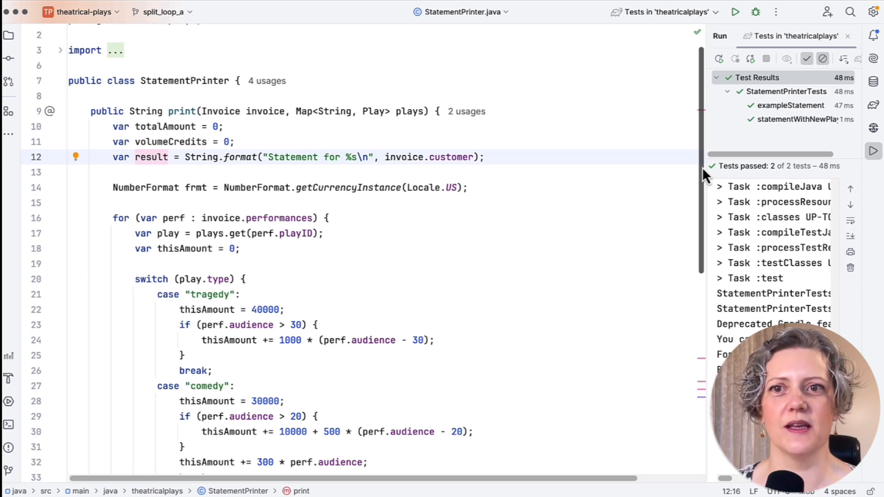
scroll("down", 3)
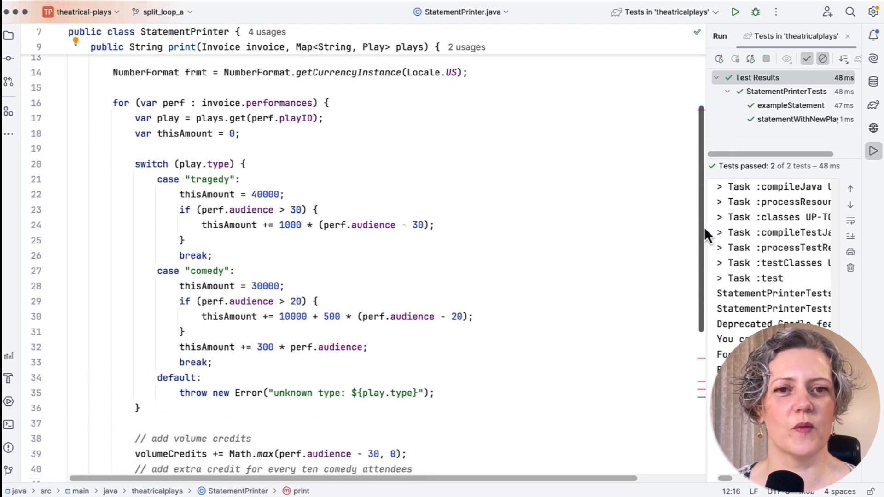
scroll("down", 3)
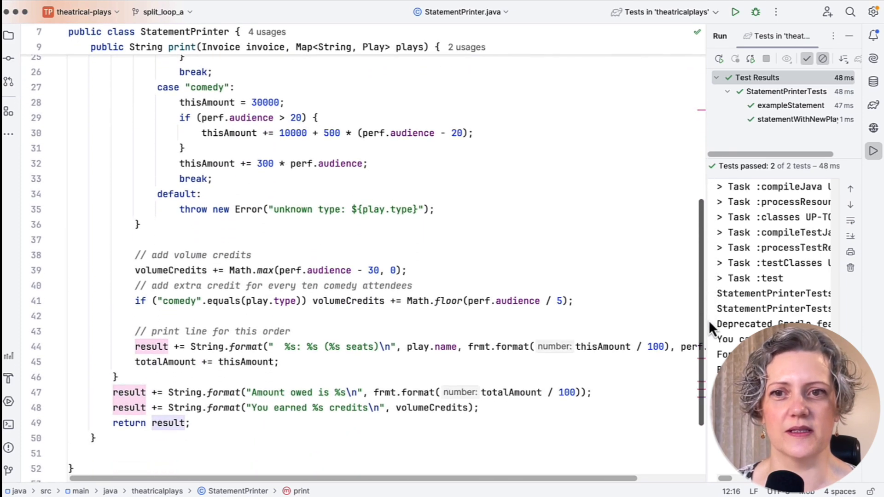
scroll("down", 3)
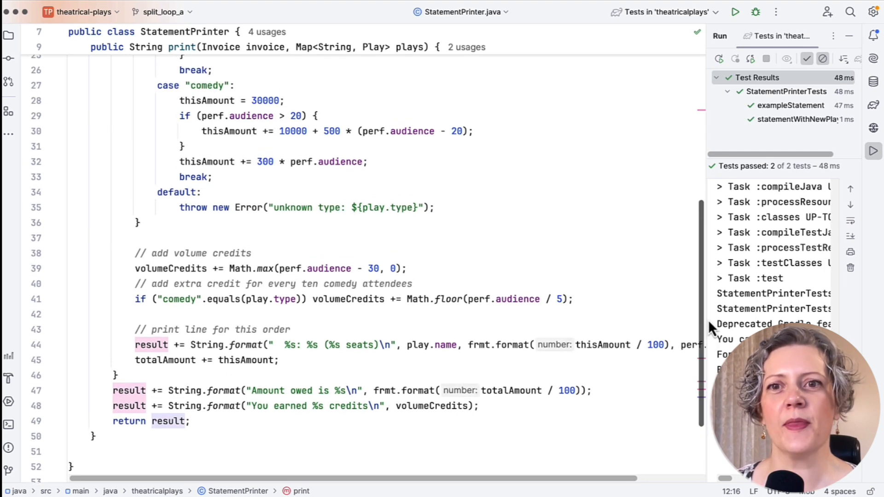
scroll("up", 3)
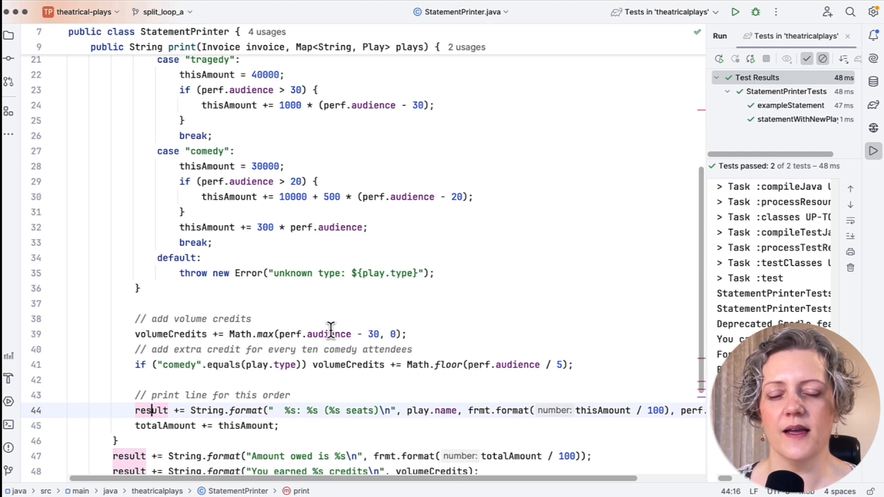
scroll("up", 3)
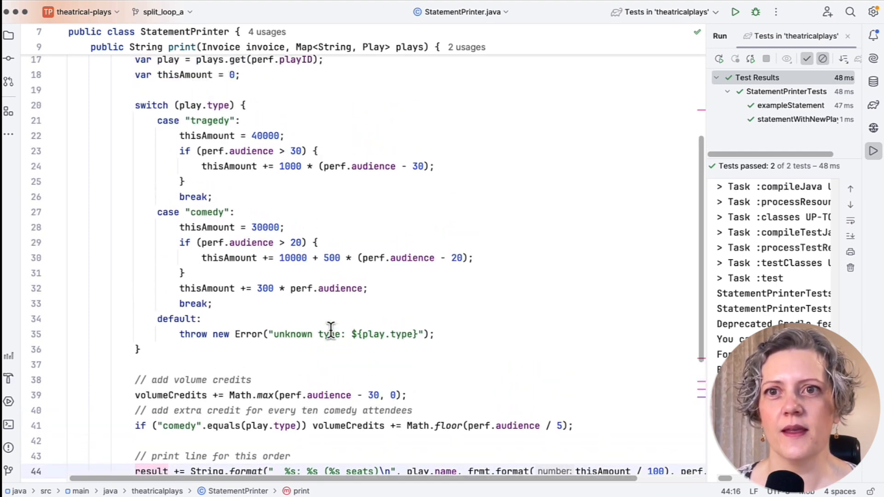
scroll("up", 3)
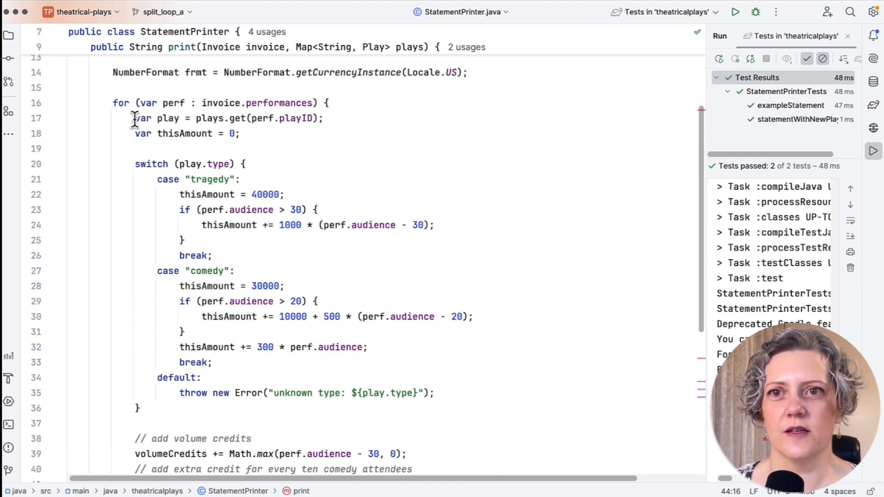
left_click(118, 103)
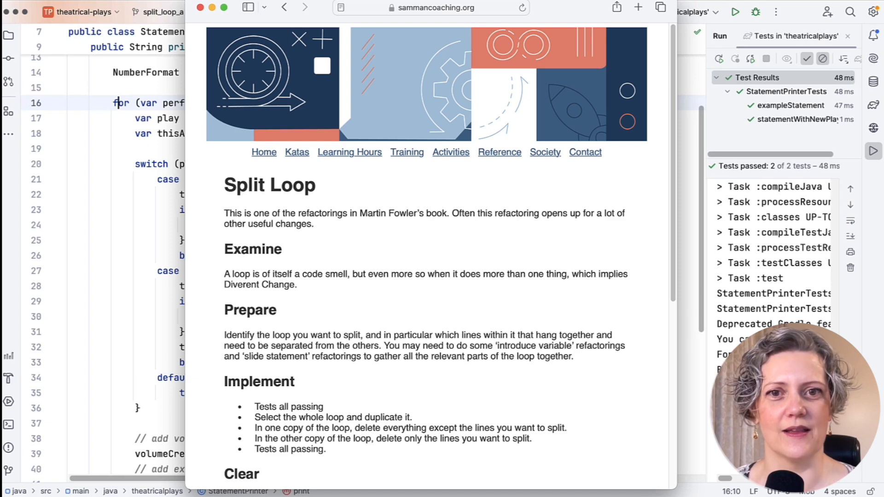
Scroll the Split Loop guide down to its Clear and Follow up sections.
scroll("down", 3)
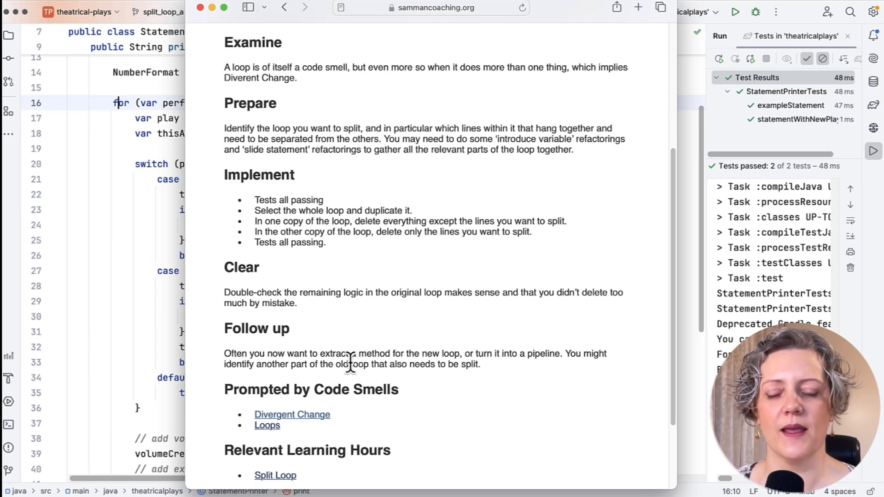
mouse_move(355, 372)
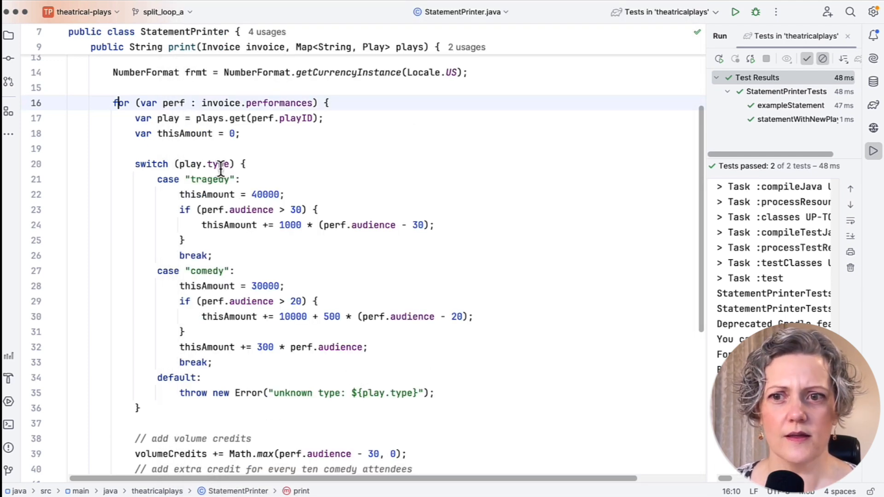
mouse_move(457, 241)
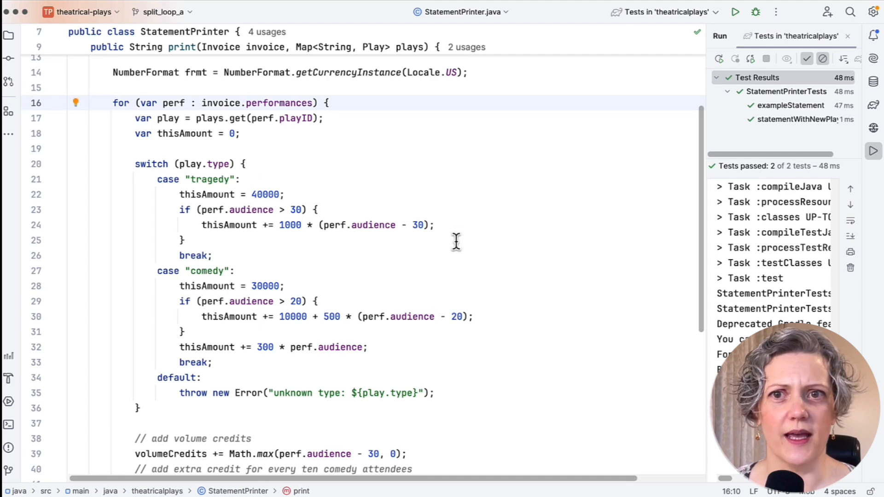
Select the entire performances loop with Ctrl+W and review it in print.
key("ctrl+w")
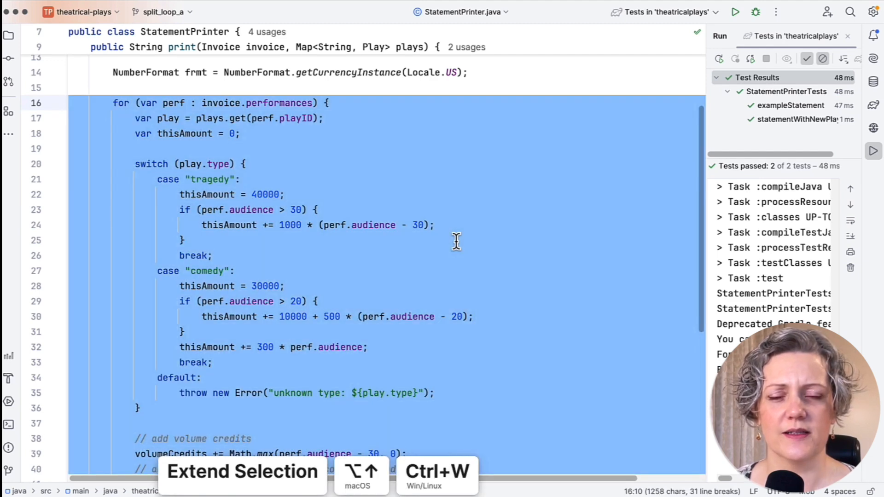
scroll("down", 3)
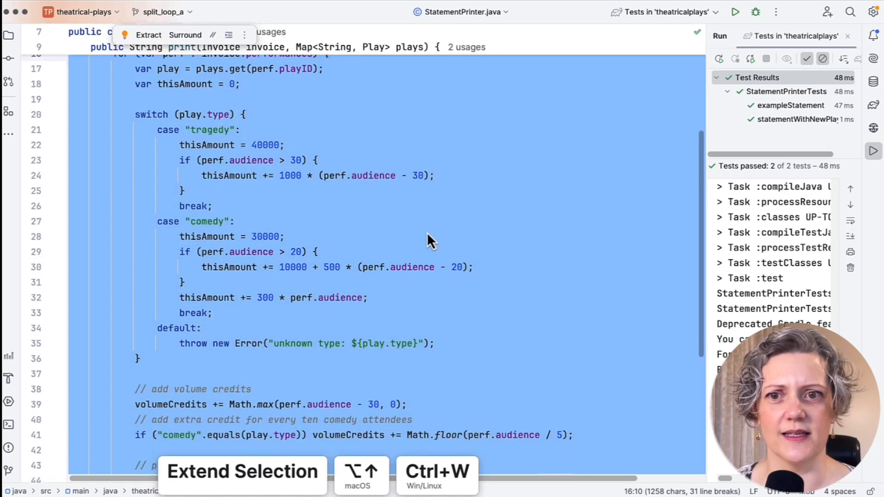
scroll("down", 3)
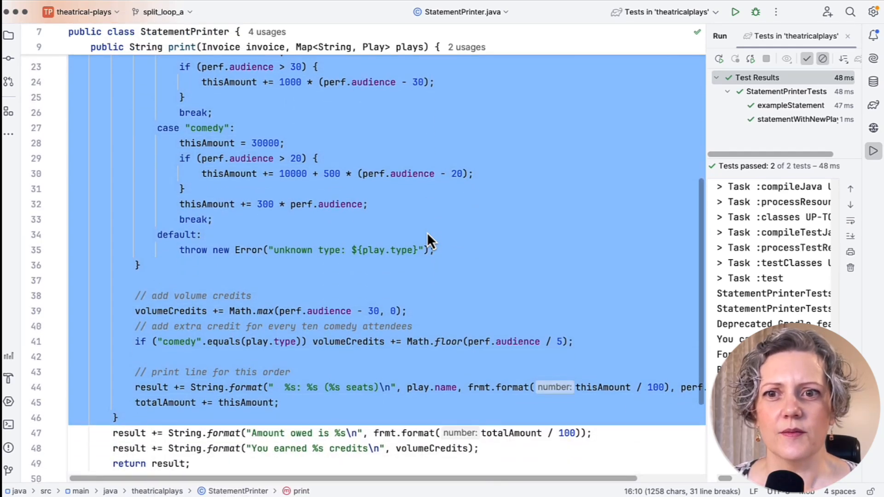
scroll("up", 3)
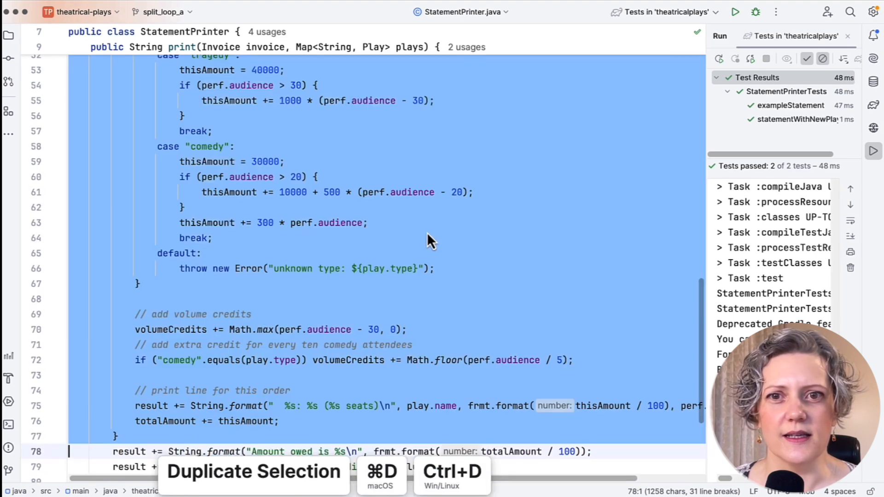
scroll("up", 3)
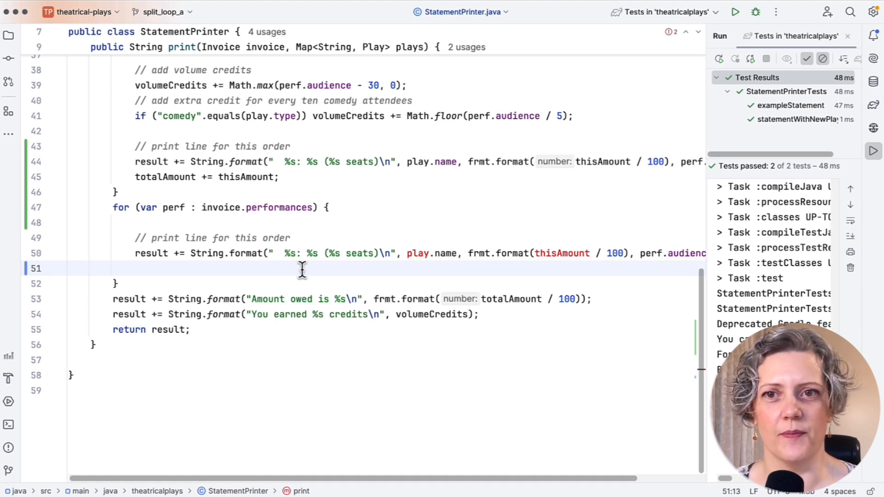
Roll back the uncommitted changes to StatementPrinter.java.
left_click(418, 253)
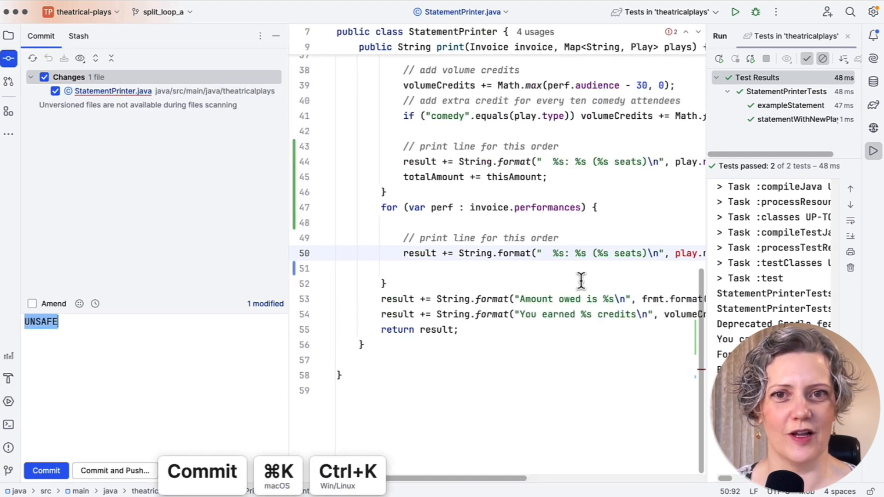
left_click(48, 58)
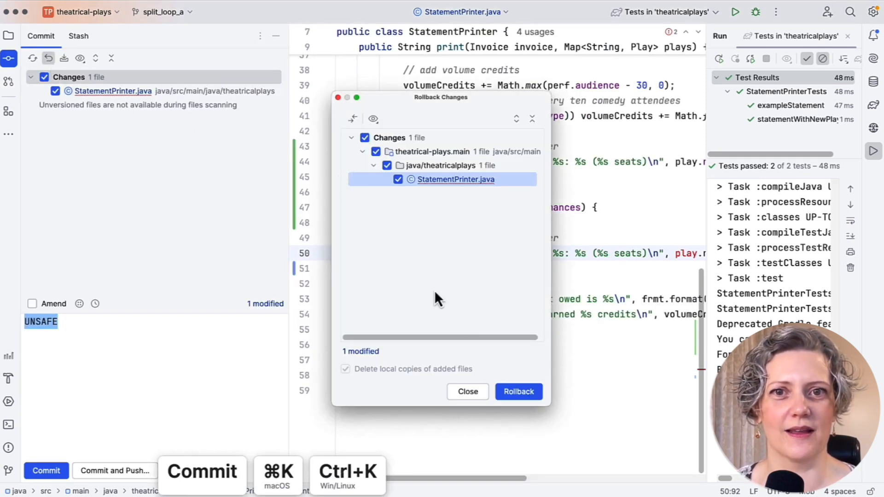
left_click(518, 391)
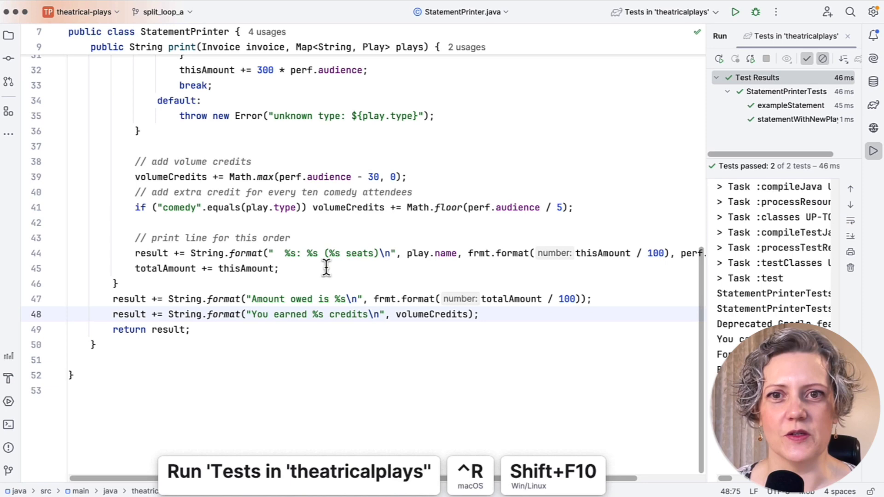
Scroll up to review the restored performances loop from its play lookup.
scroll("up", 3)
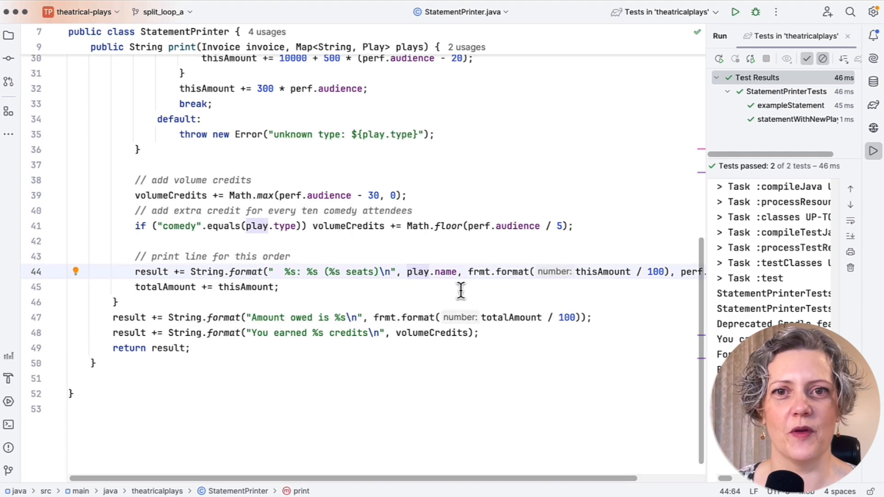
scroll("up", 3)
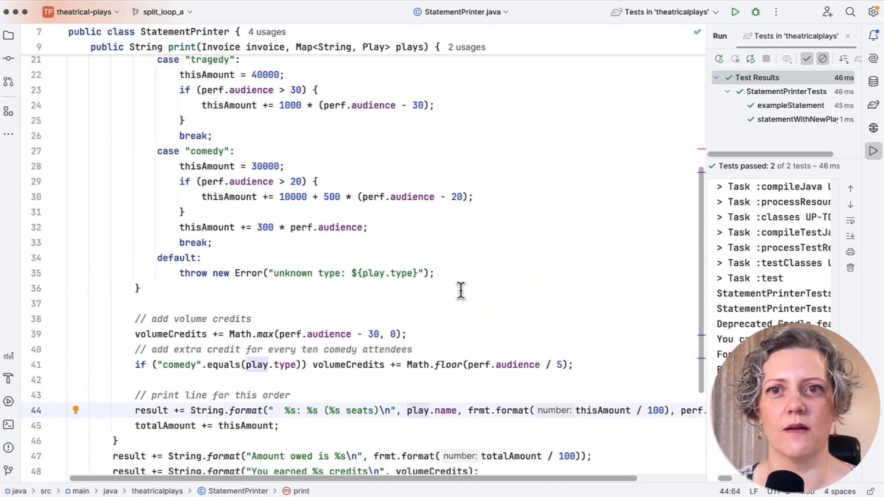
scroll("up", 3)
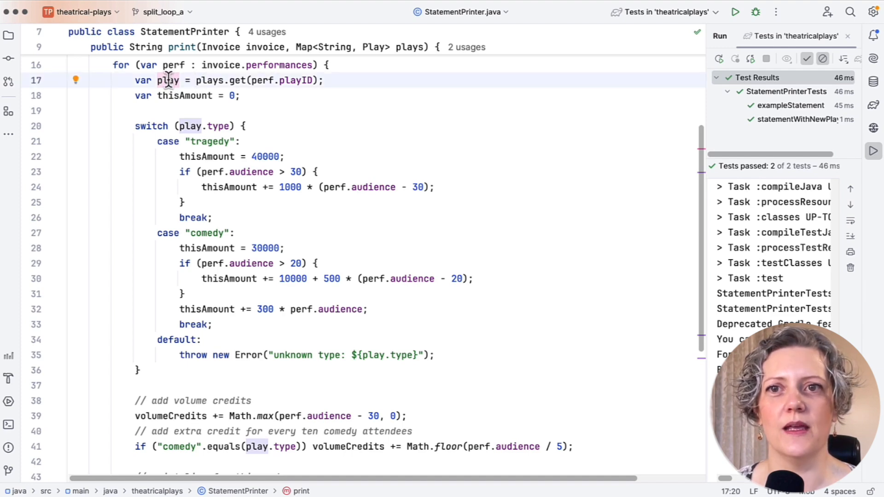
mouse_move(169, 80)
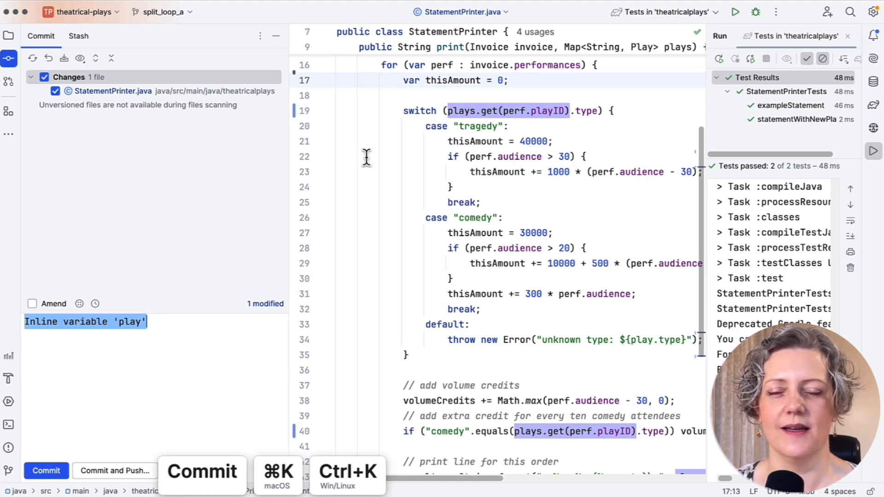
Commit the change with the message 'Inline variable play'.
left_click(46, 470)
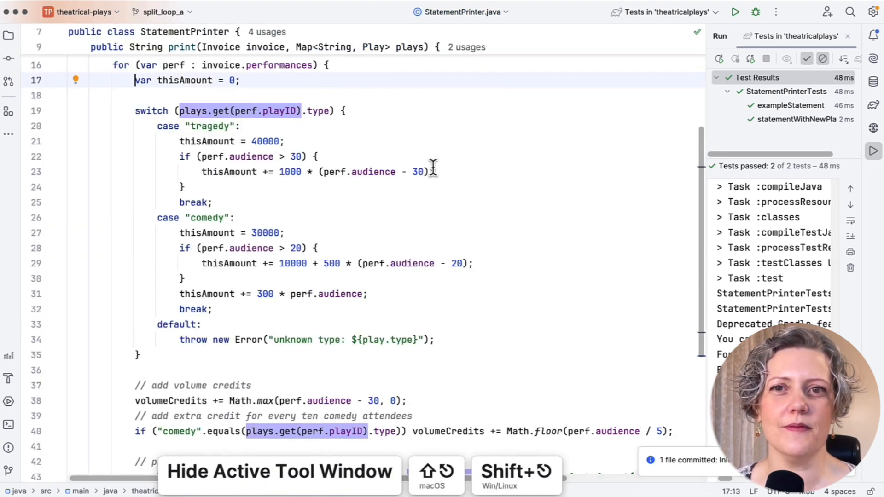
scroll("down", 3)
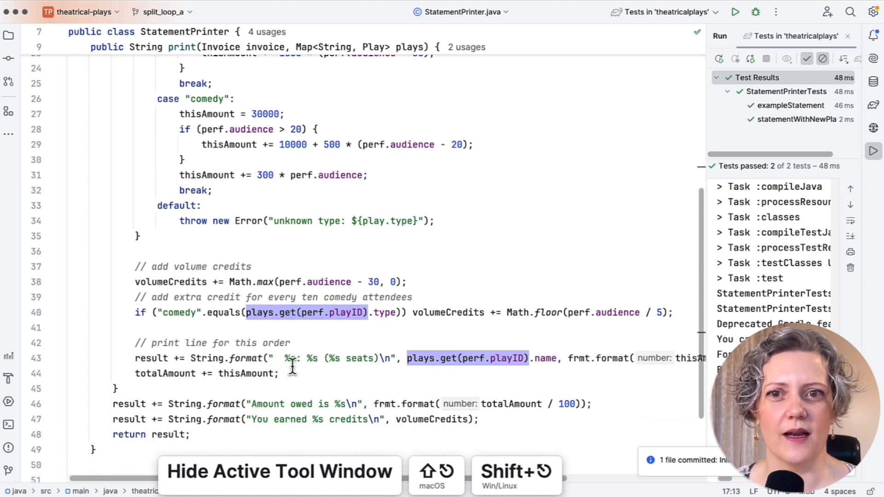
key("Enter")
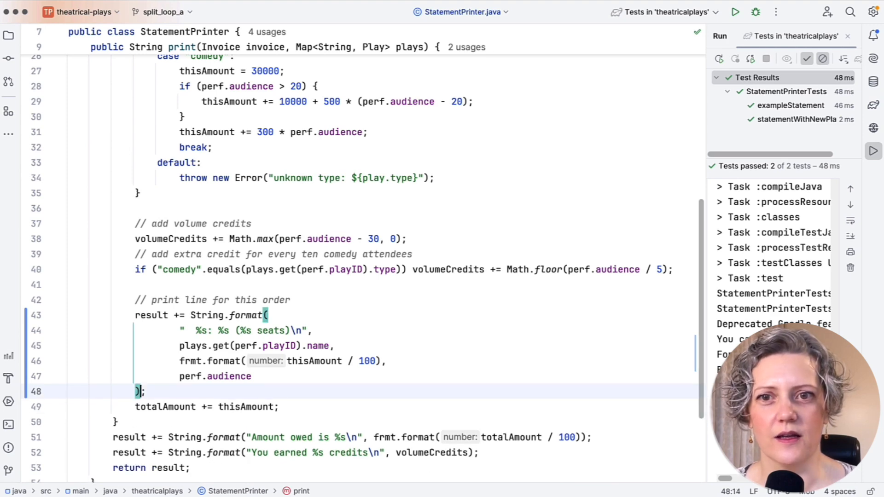
Insert a blank line between the String.format print call and totalAmount.
key("enter")
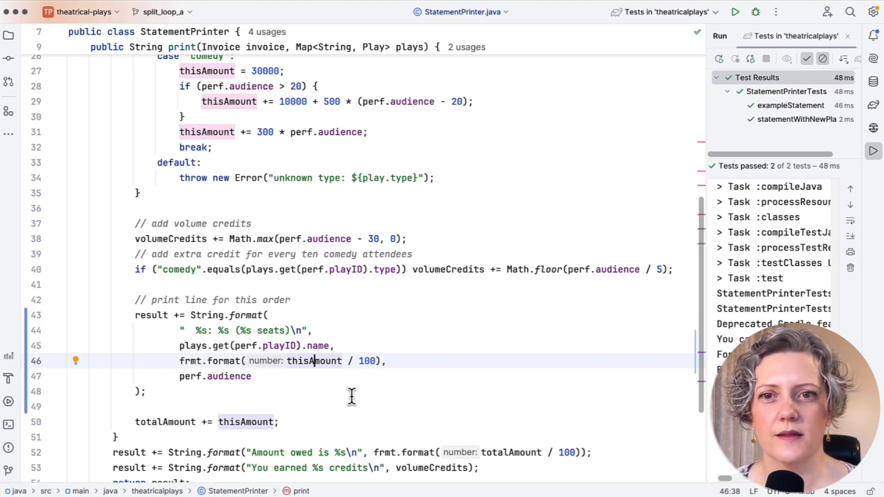
scroll("up", 3)
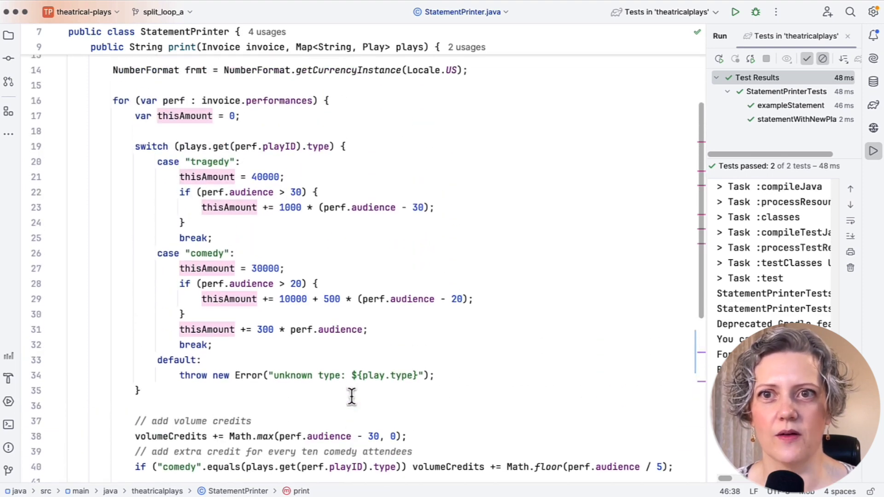
mouse_move(169, 117)
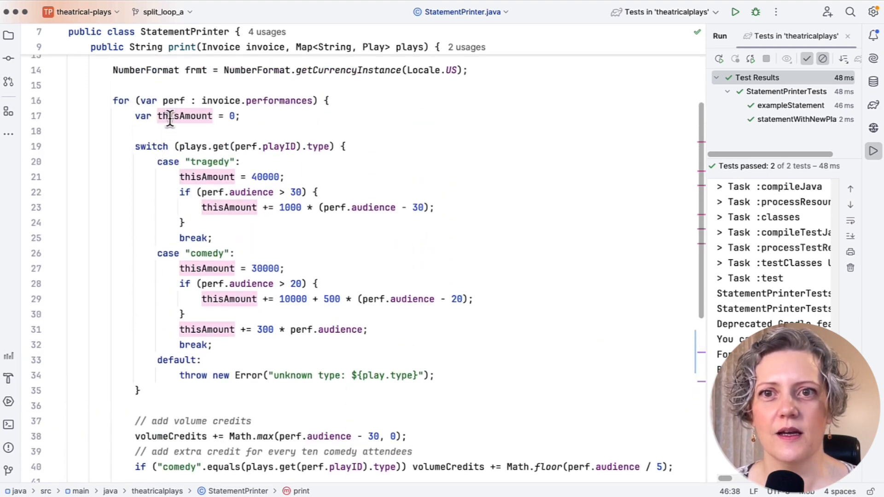
Extract the thisAmount switch calculation into a new method named amountFor.
left_click(138, 116)
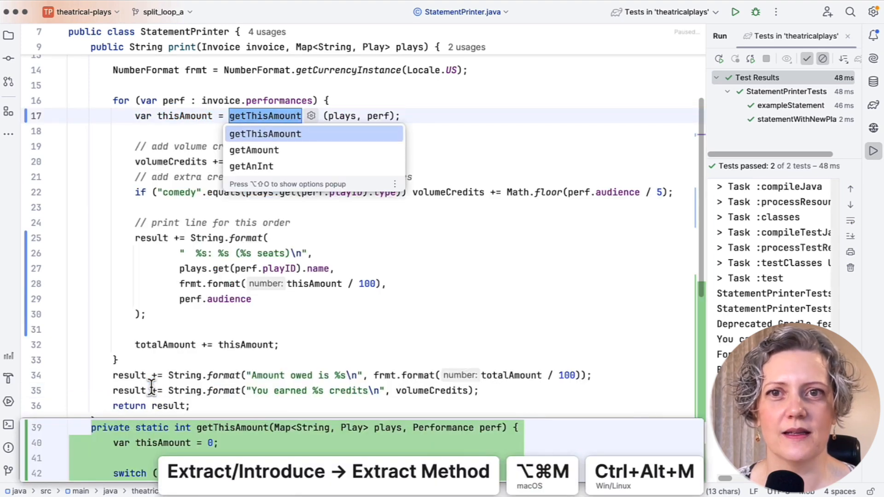
type("amountFor")
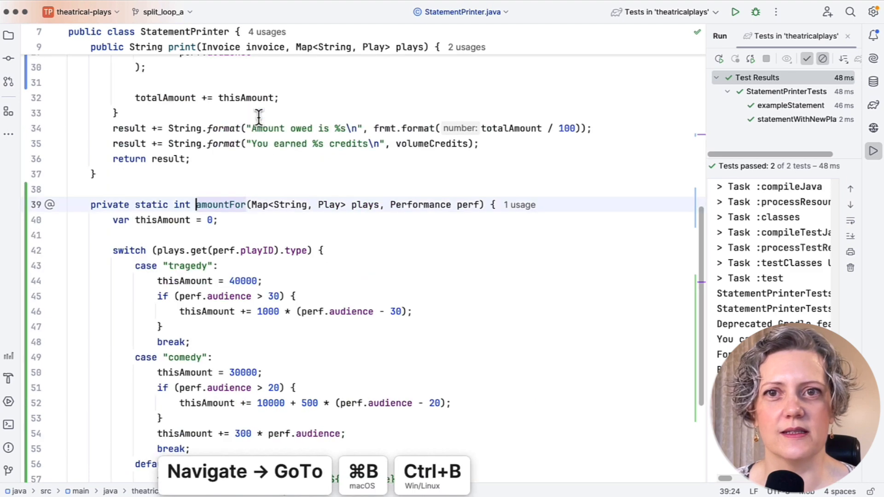
scroll("down", 3)
type("resul")
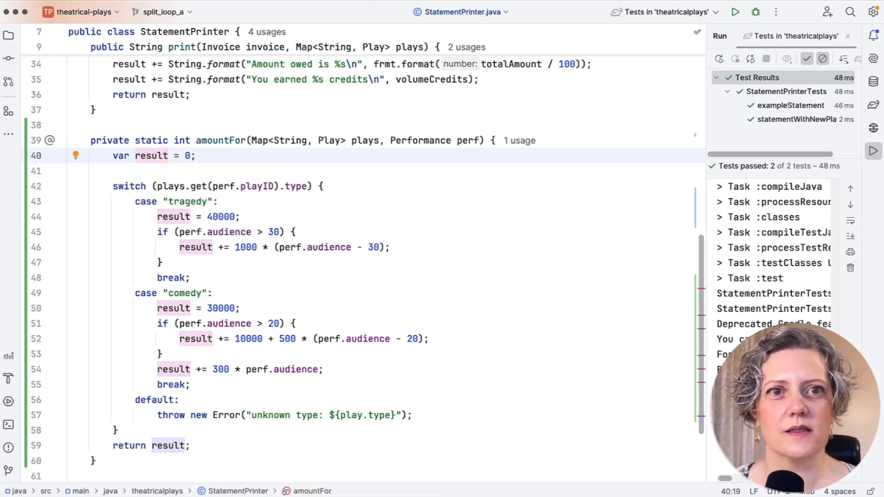
Commit StatementPrinter.java with the 'Extract method amountFor / Rename variable' message.
left_click(8, 58)
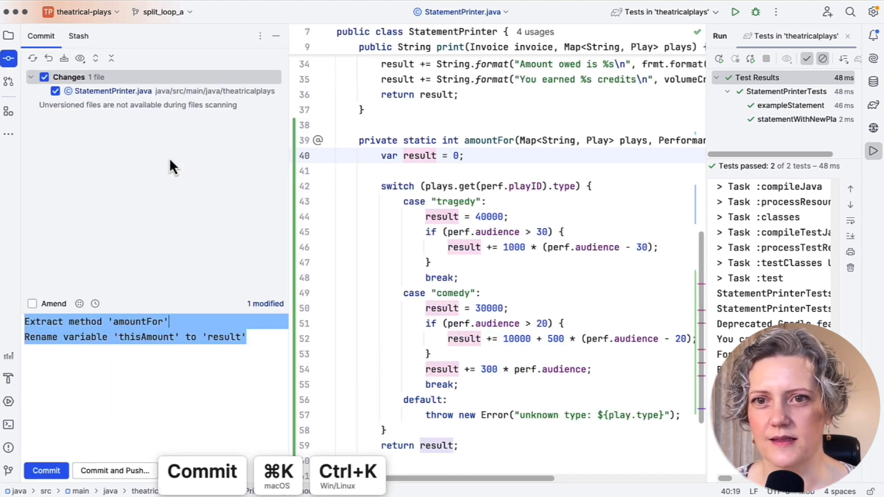
left_click(46, 471)
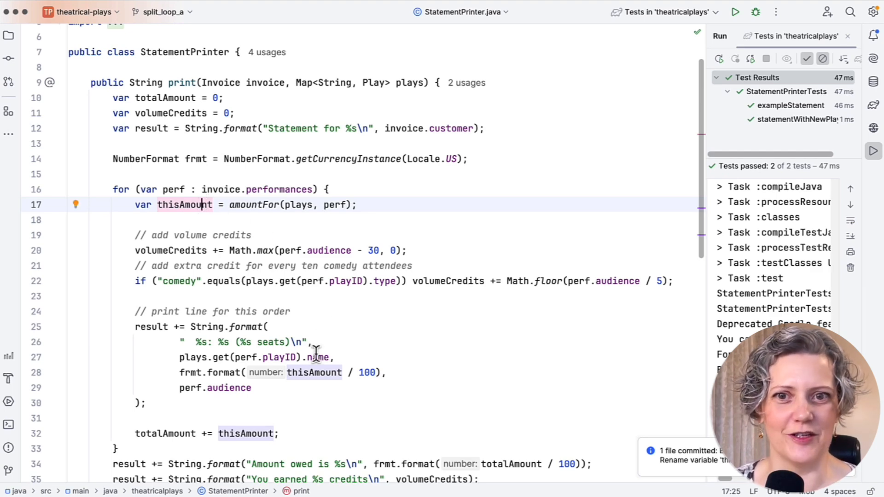
mouse_move(309, 372)
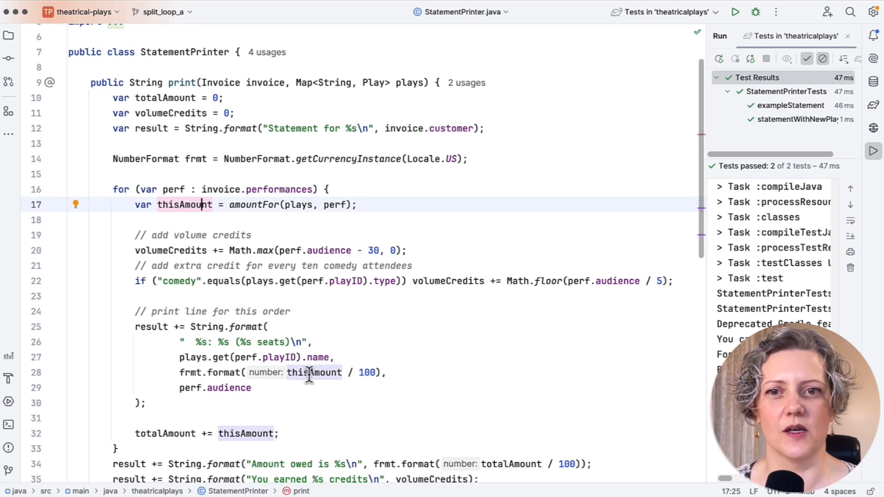
mouse_move(309, 372)
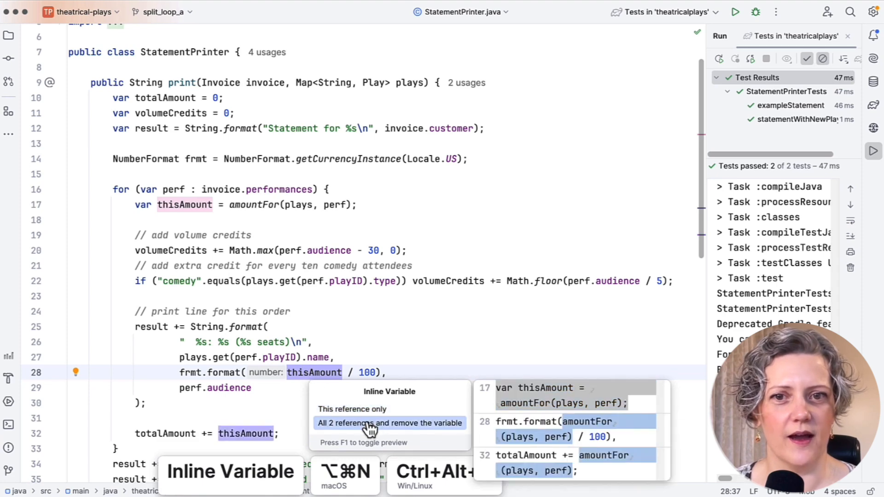
Inline both thisAmount references into amountFor(plays, perf) calls and rerun the tests.
left_click(389, 423)
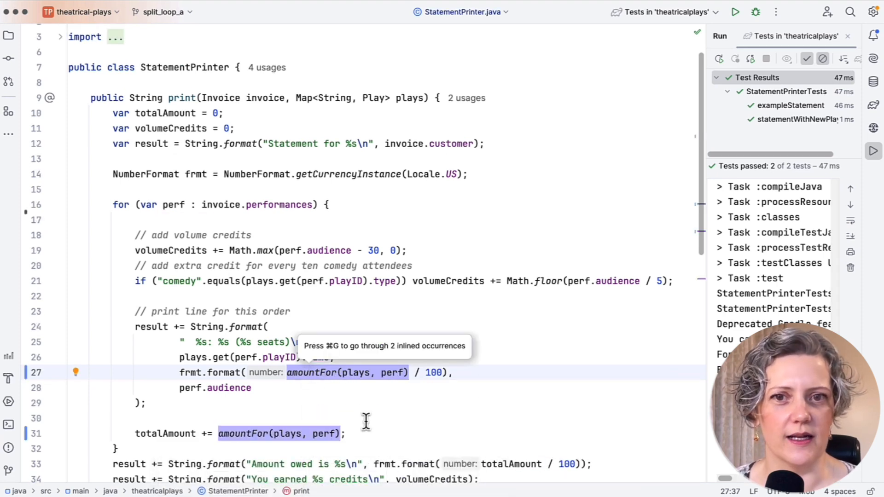
left_click(735, 11)
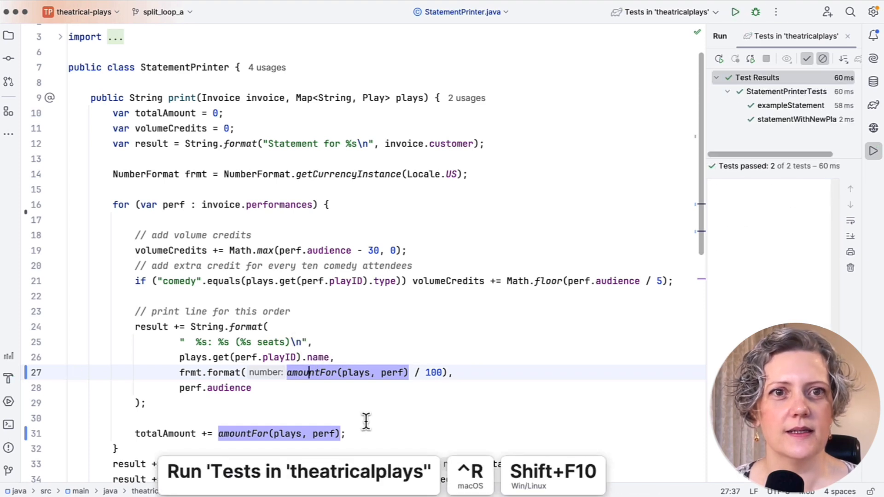
left_click(8, 58)
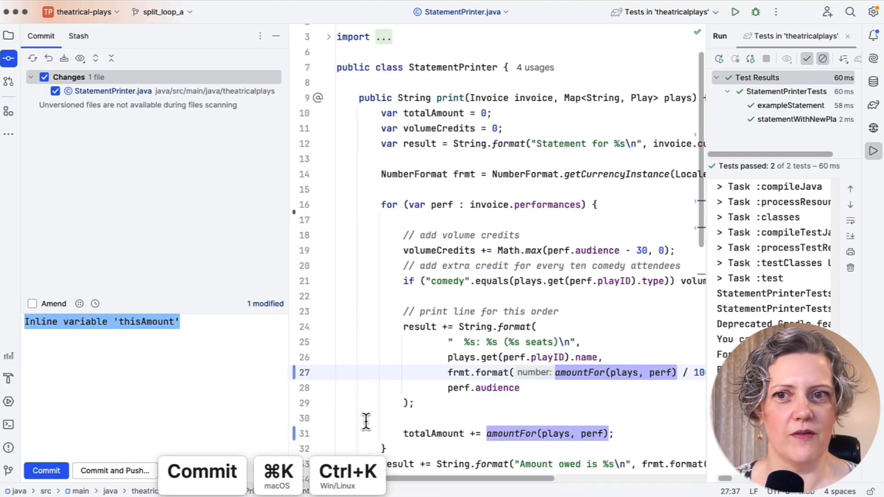
Commit the thisAmount inlining and return to the StatementPrinter print method.
left_click(46, 471)
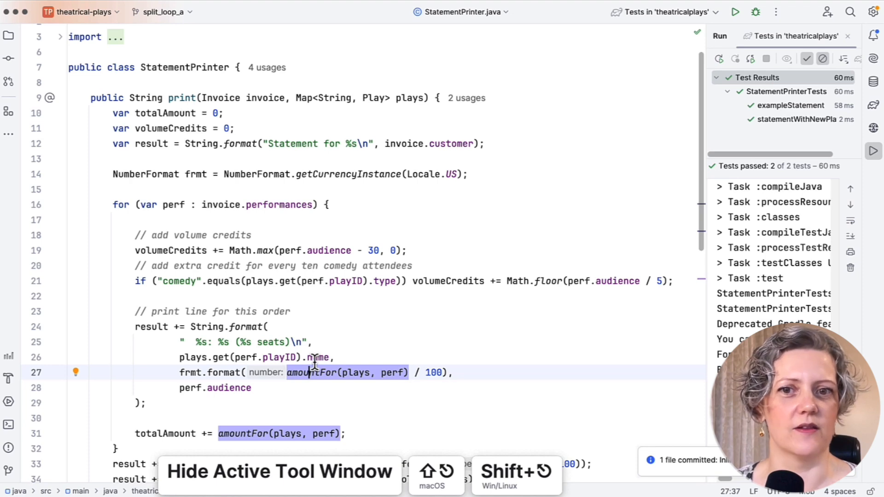
mouse_move(119, 204)
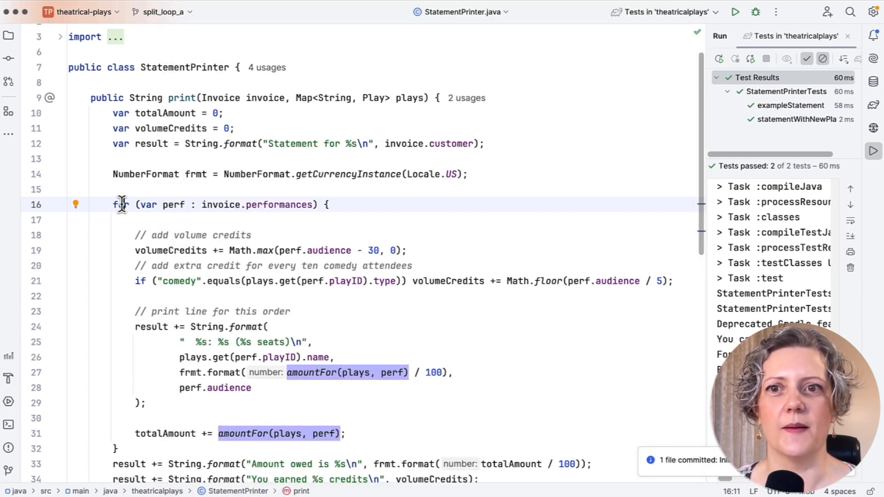
Duplicate the performances for loop into a credits/totals loop and a statement-lines loop.
key("Ctrl+W")
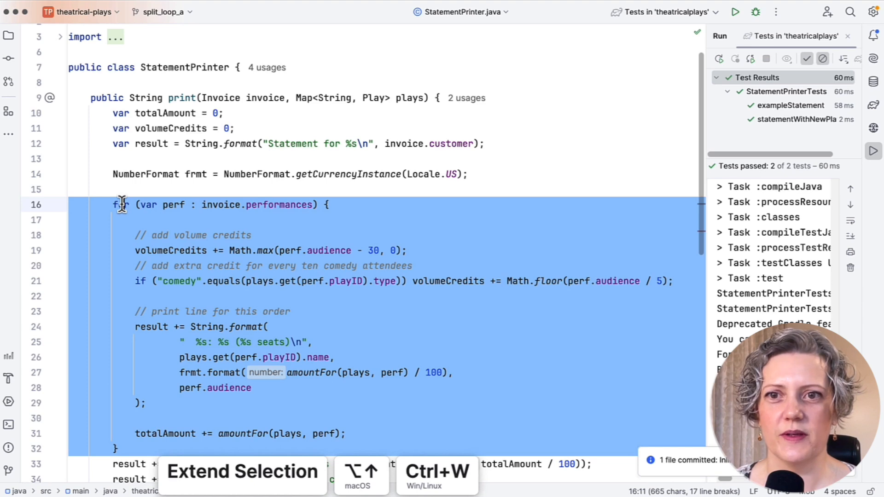
key("cmd+d")
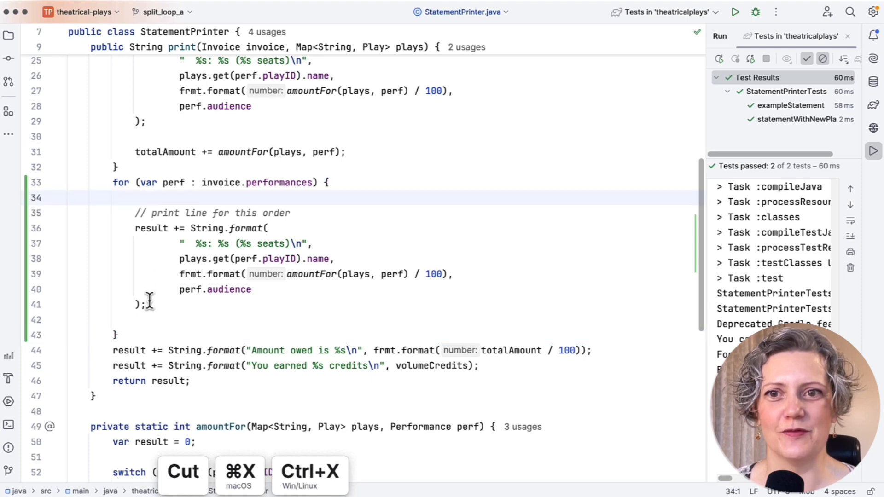
scroll("up", 3)
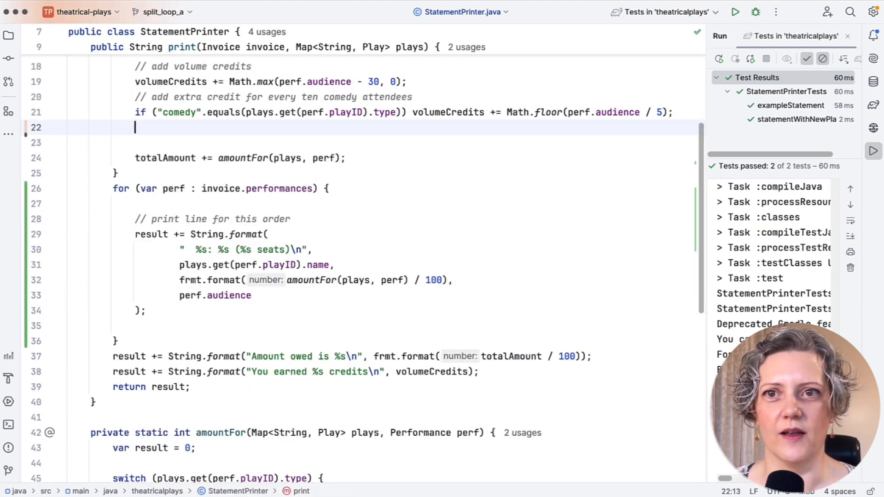
scroll("up", 3)
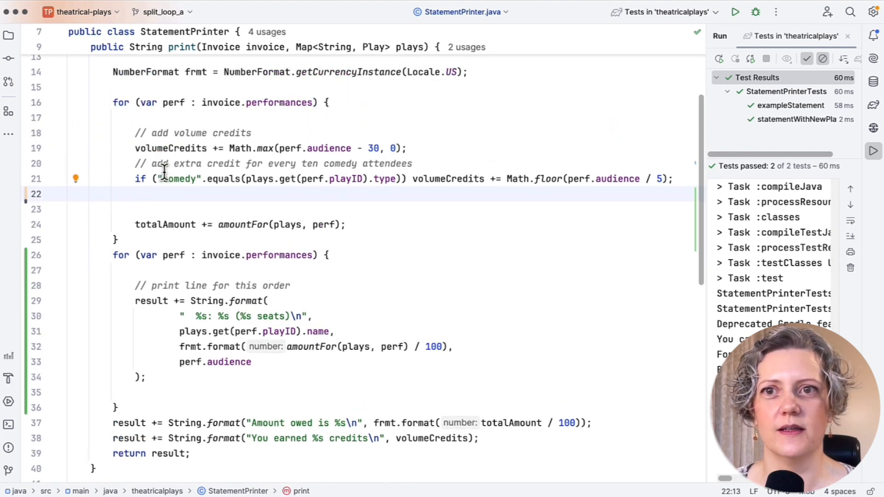
left_click(121, 103)
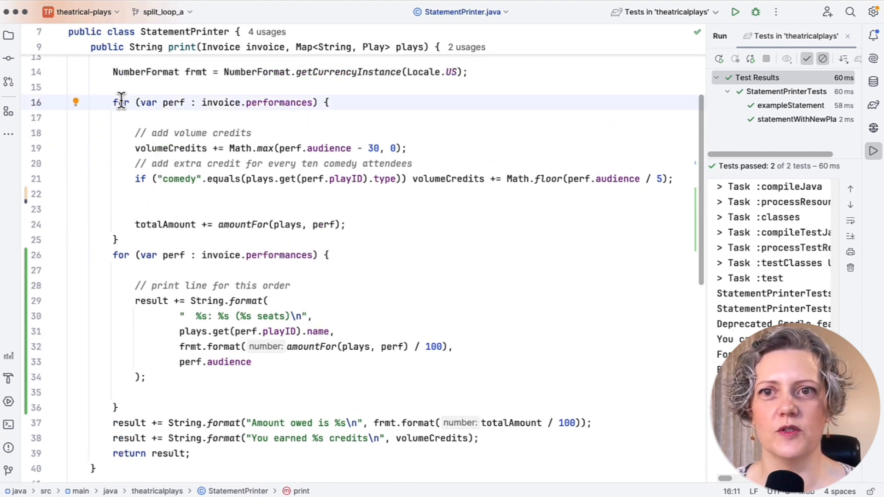
left_click(121, 255)
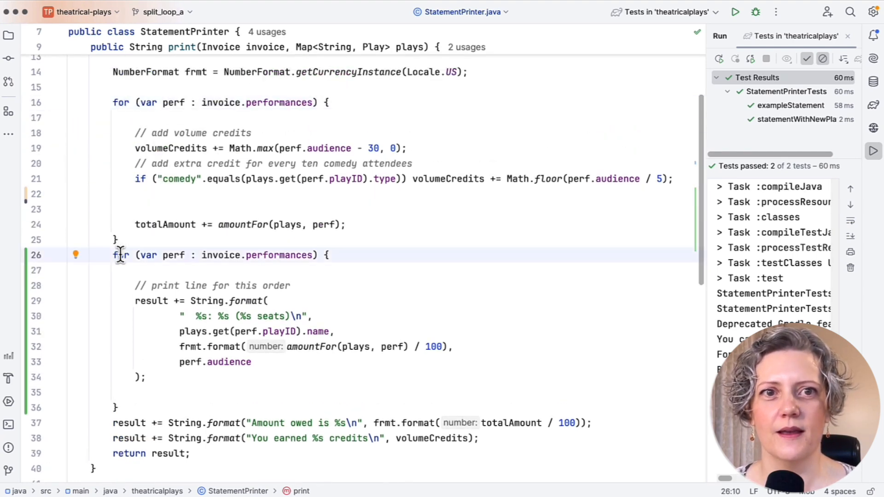
Commit the change with the message 'split loop'.
left_click(735, 12)
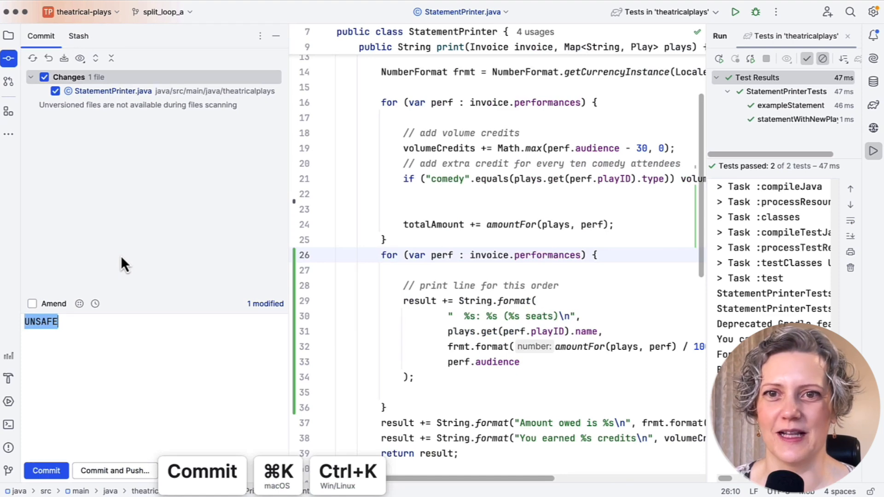
type("split loop")
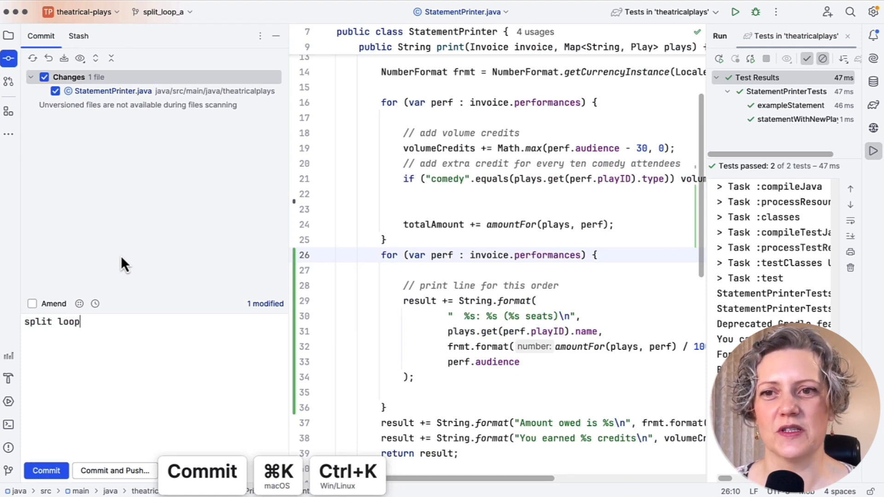
left_click(46, 470)
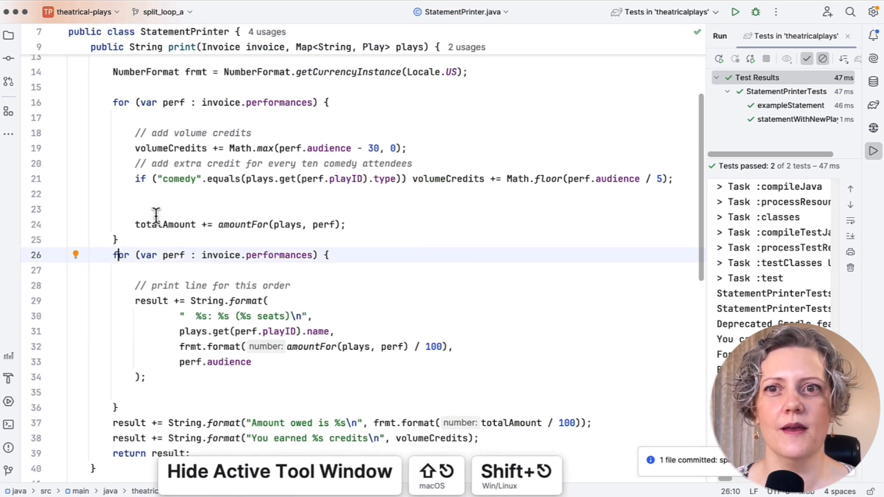
Cut the 'var result = String.format(...)' line and move it above the second loop.
scroll("up", 3)
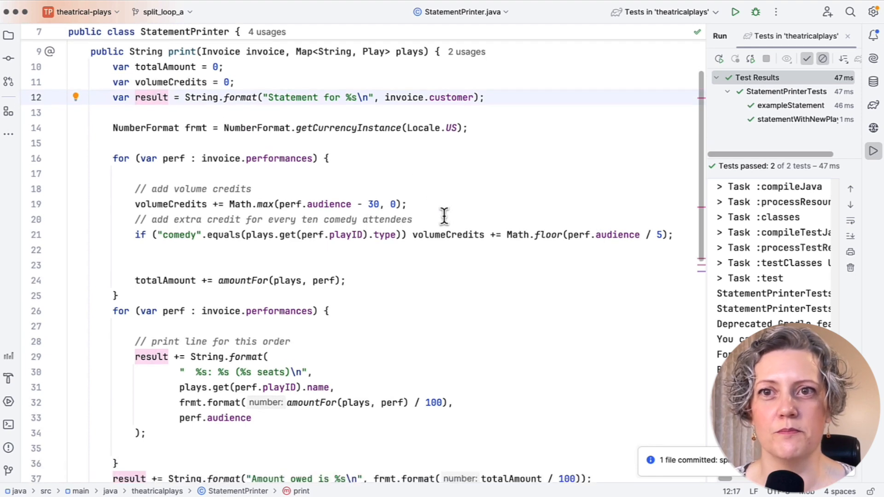
scroll("down", 3)
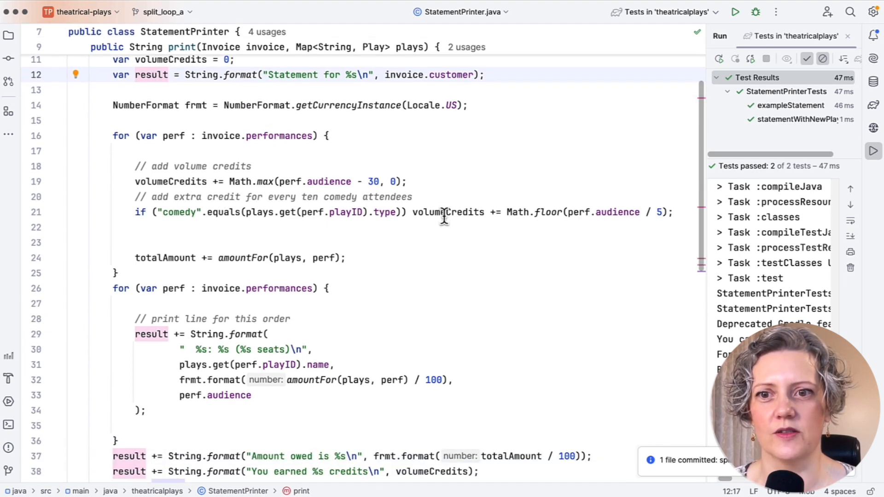
key("Cmd+X")
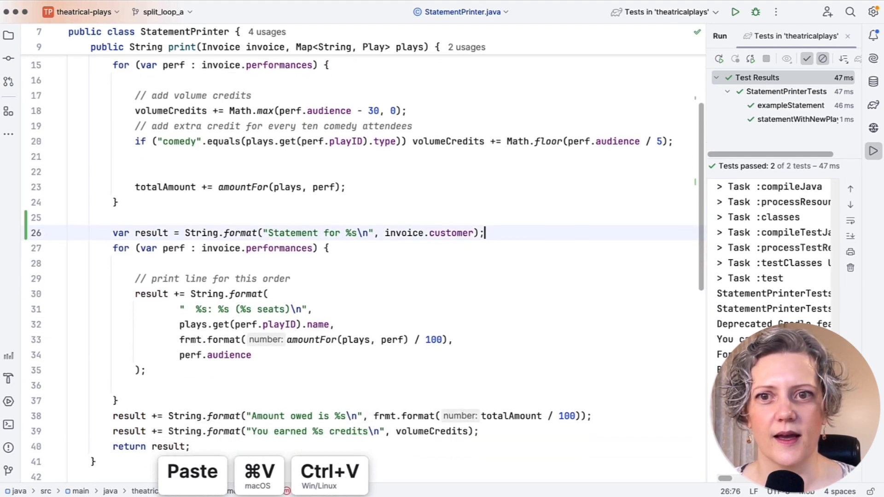
scroll("down", 3)
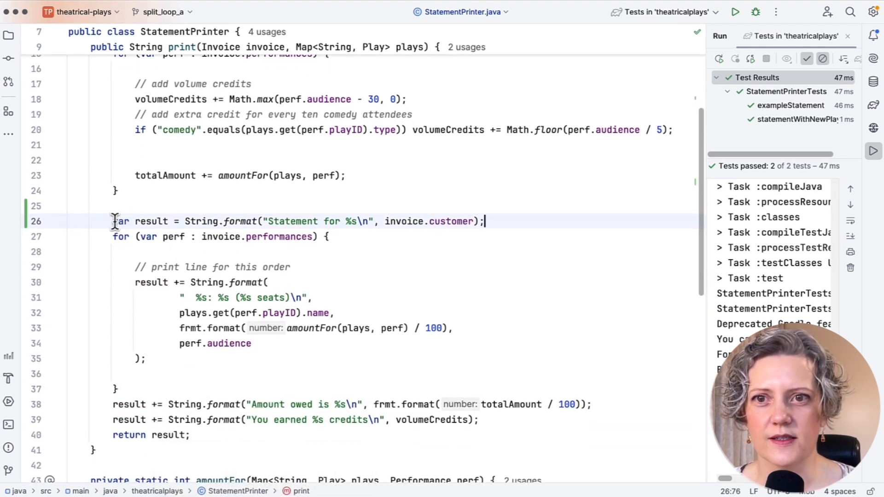
scroll("up", 3)
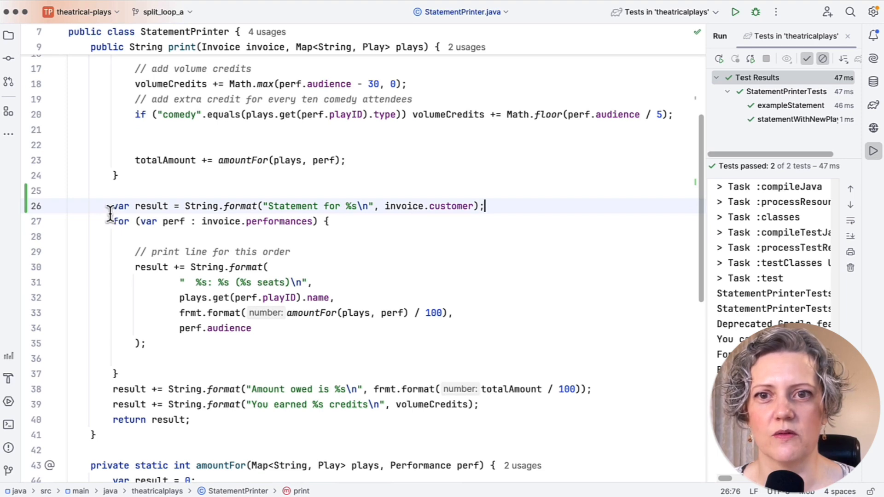
mouse_move(736, 12)
type("slide")
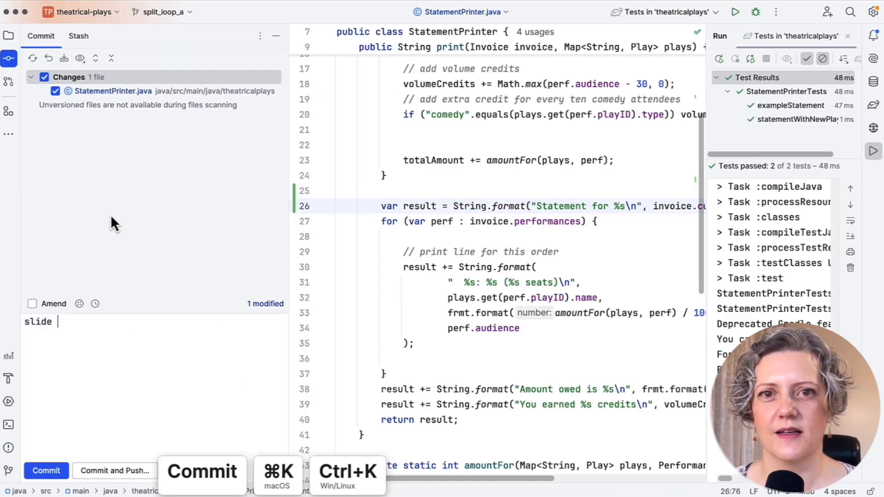
Commit the moved result declaration before extracting getString.
left_click(46, 471)
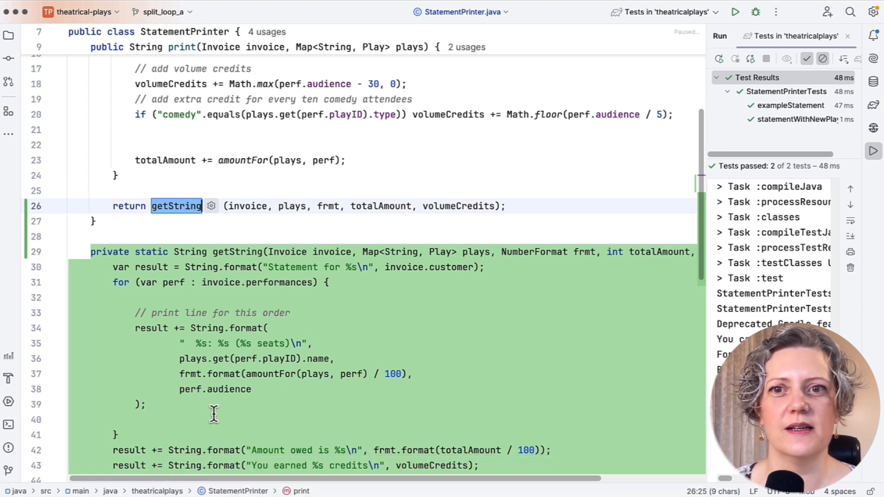
Undo the getString extraction and move the NumberFormat frmt line beside result.
key("cmd+z")
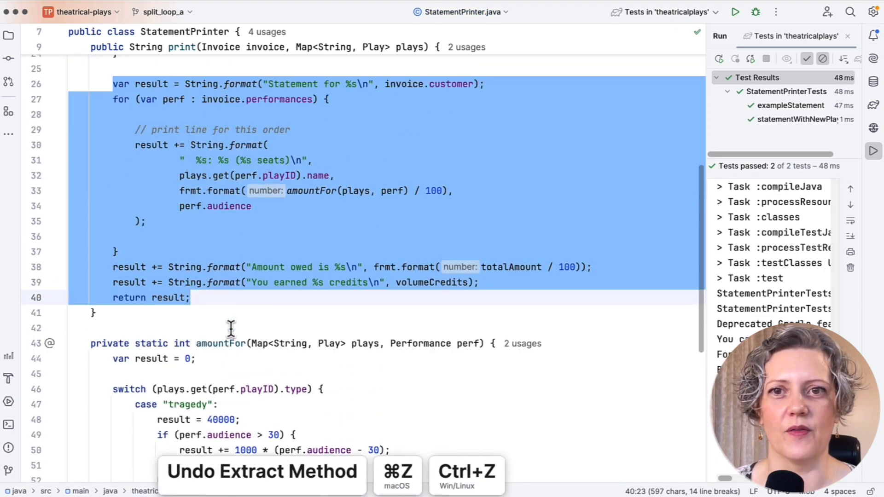
scroll("up", 3)
type("slide stat")
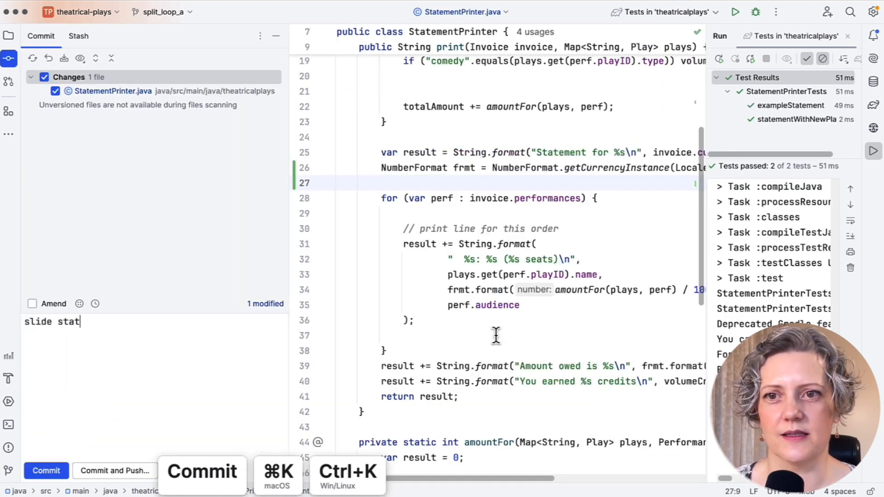
Commit the moved declarations and name the extracted formatting method statementFor.
left_click(46, 470)
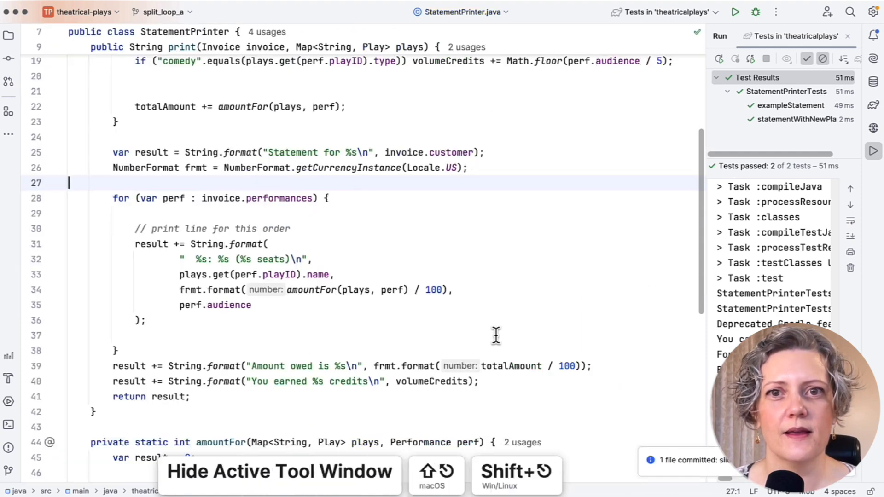
mouse_move(237, 198)
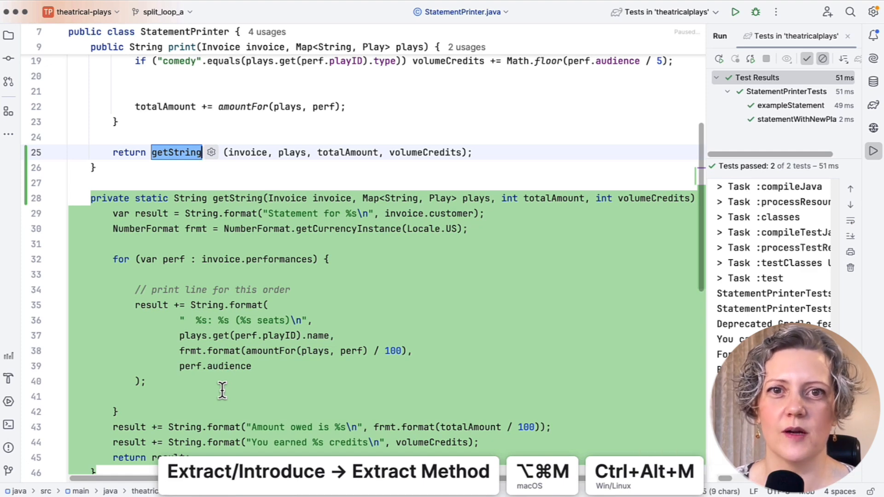
type("statementFor")
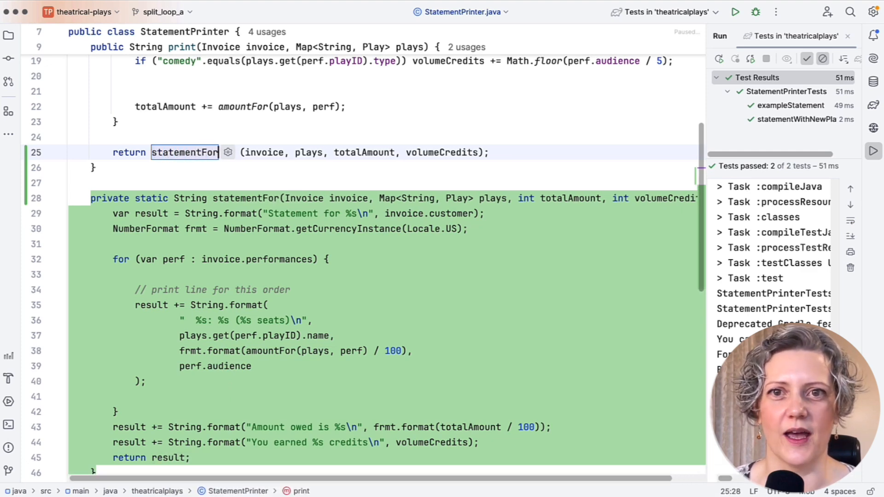